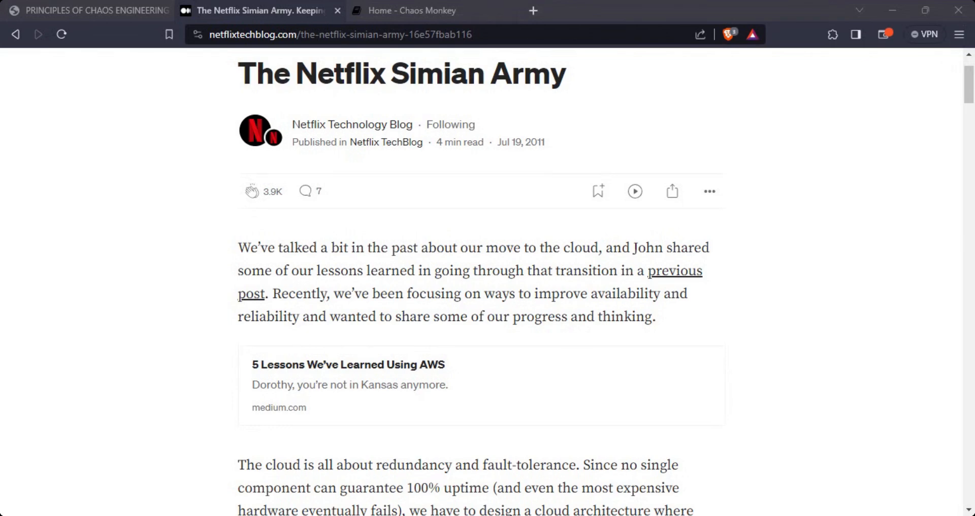
# Step: Read the Chaos Monkey docs home page, then open the Principles of Chaos Engineering page
pyautogui.click(258, 11)
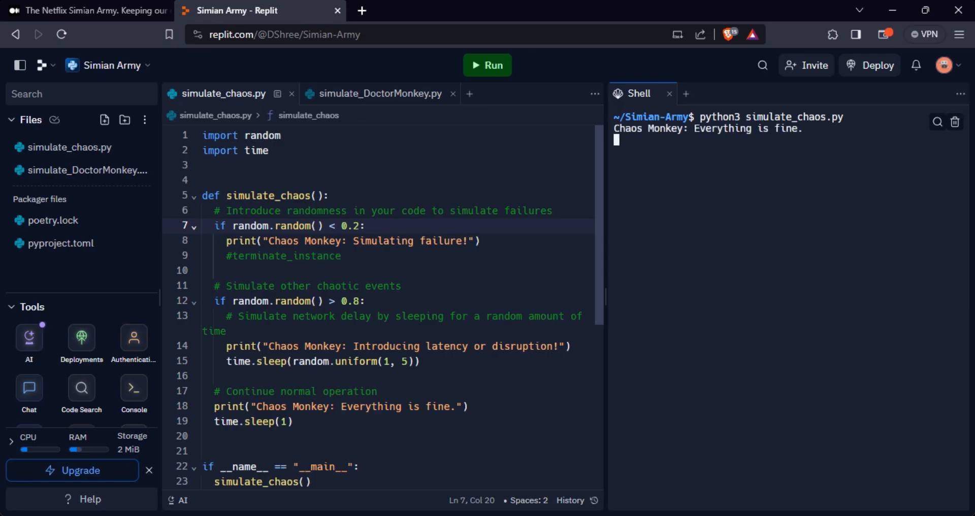
pyautogui.click(487, 65)
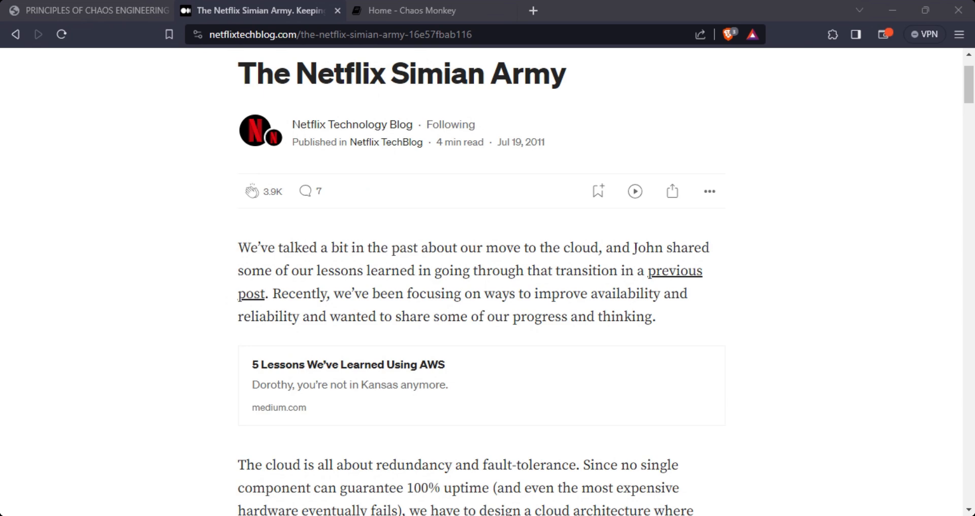
pyautogui.click(425, 11)
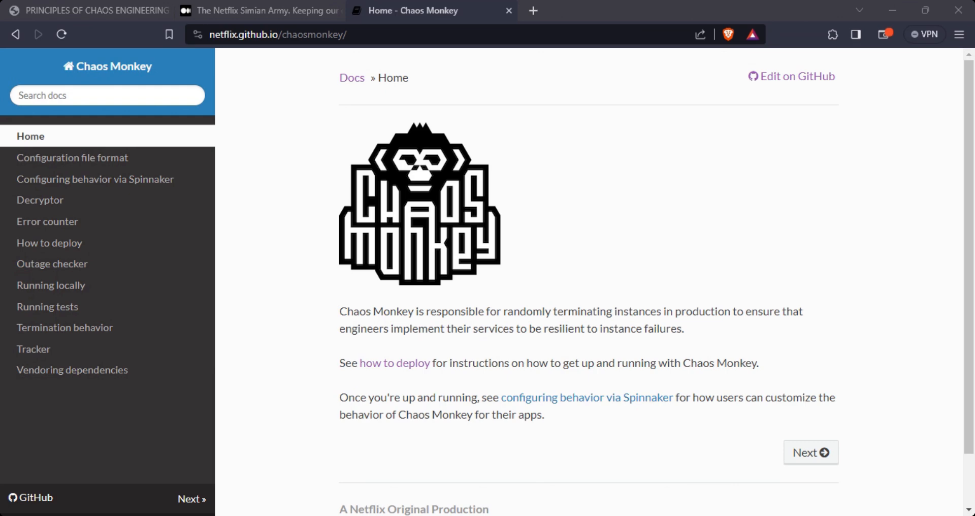
pyautogui.click(87, 11)
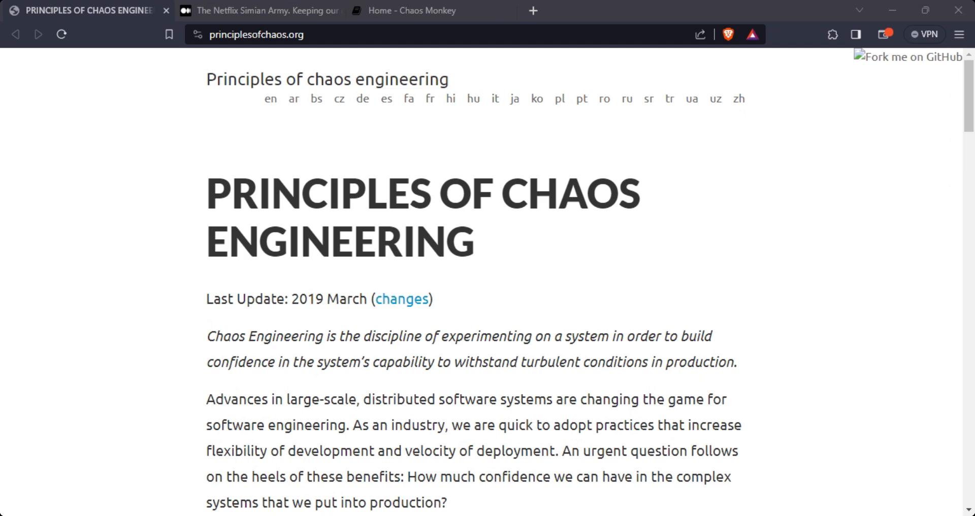
# Step: Scroll to the steady-state principle, view the Doctor Monkey section, then return to Replit
pyautogui.scroll(-3)
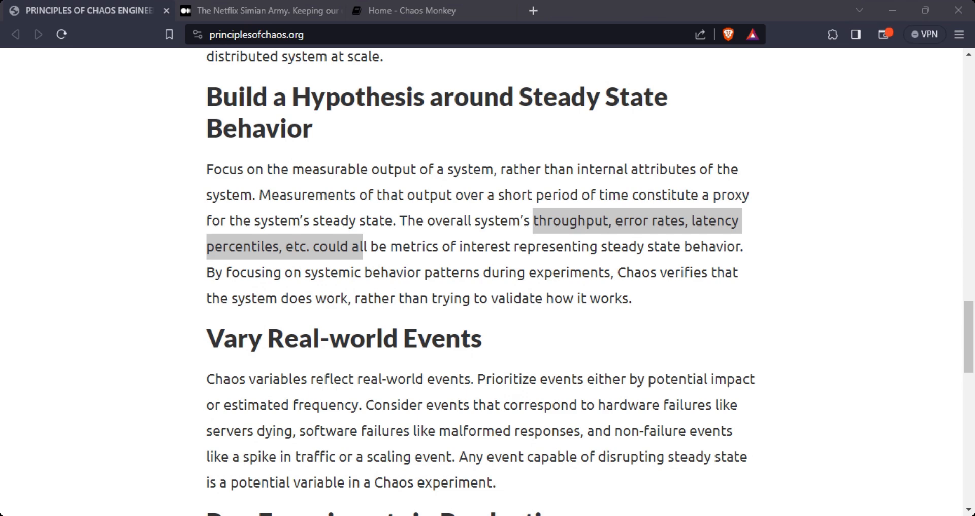
pyautogui.click(254, 11)
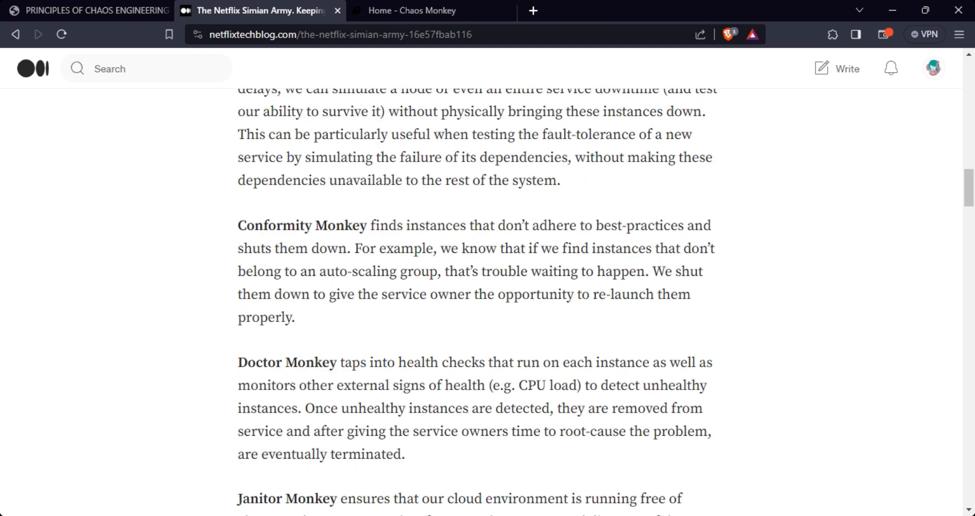
pyautogui.click(261, 10)
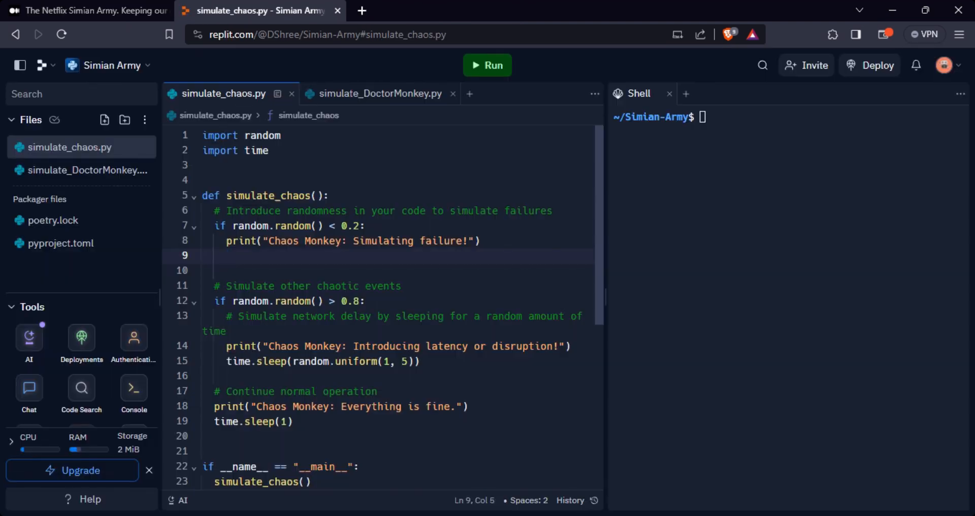
pyautogui.click(437, 241)
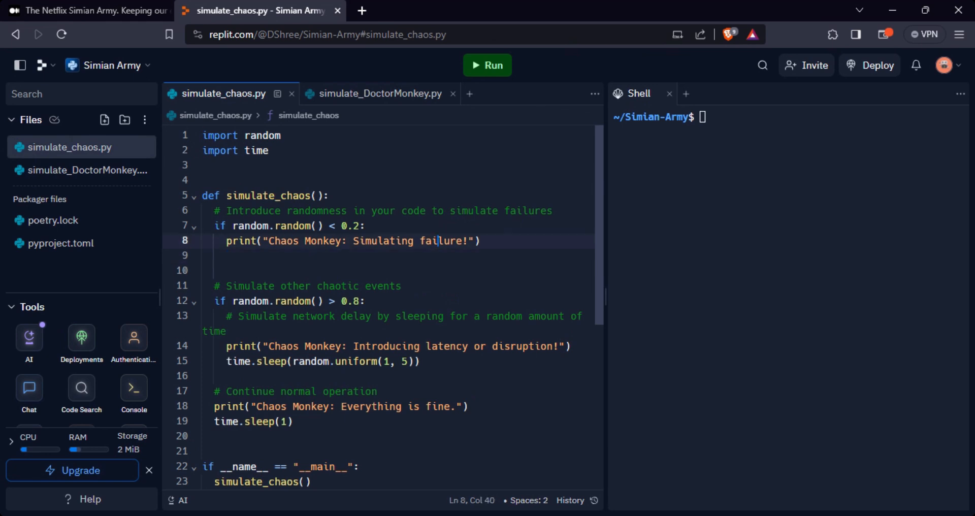
pyautogui.moveTo(224, 93)
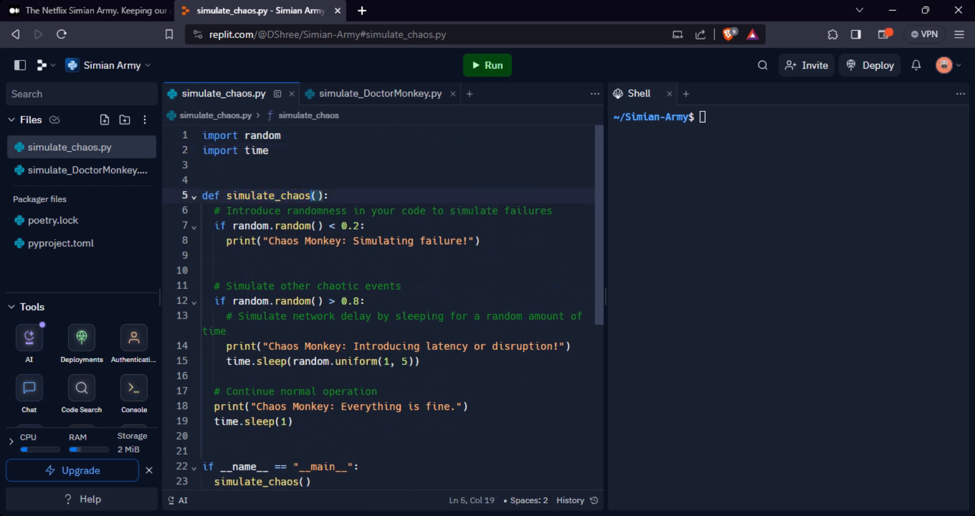
pyautogui.click(249, 226)
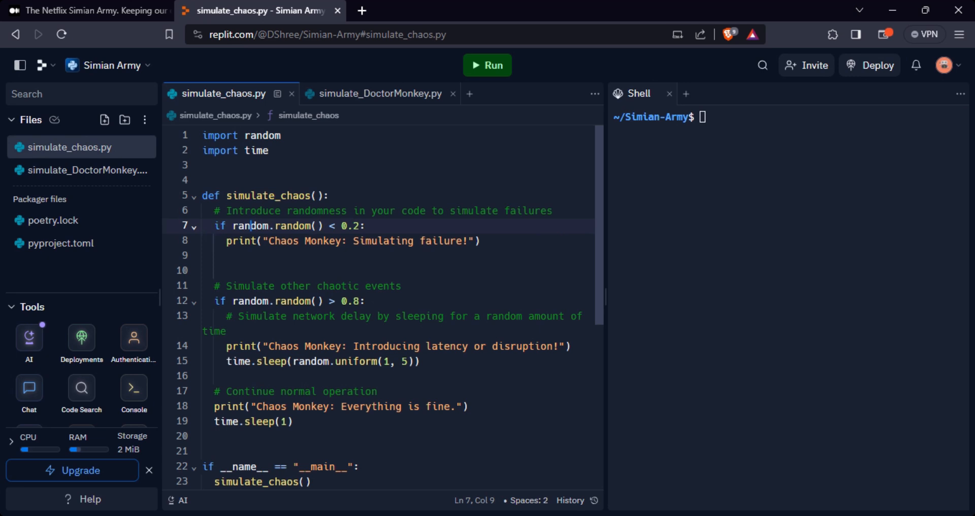
pyautogui.click(263, 135)
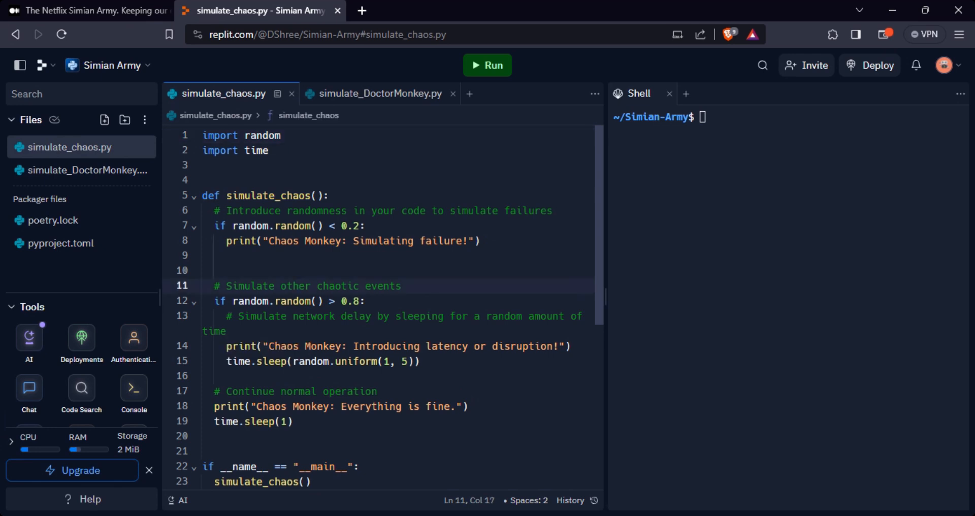
pyautogui.click(268, 225)
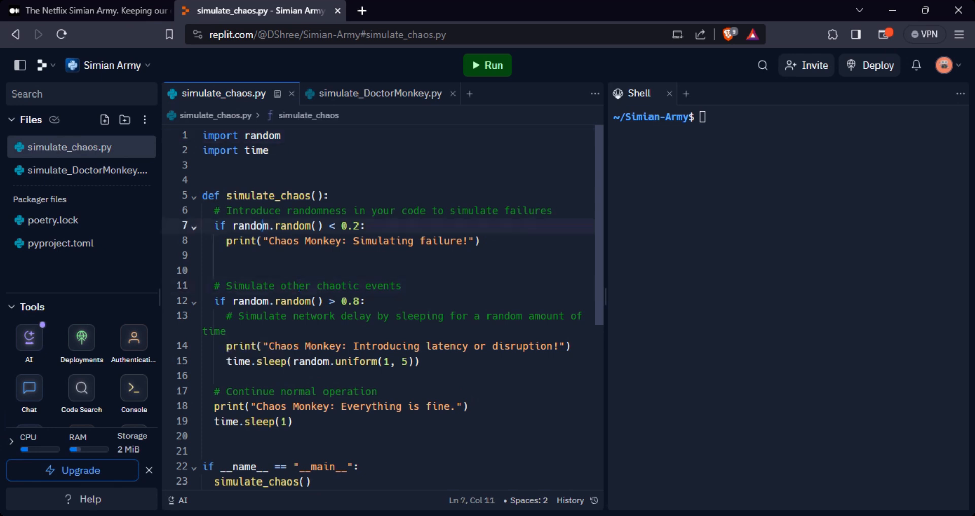
pyautogui.doubleClick(292, 225)
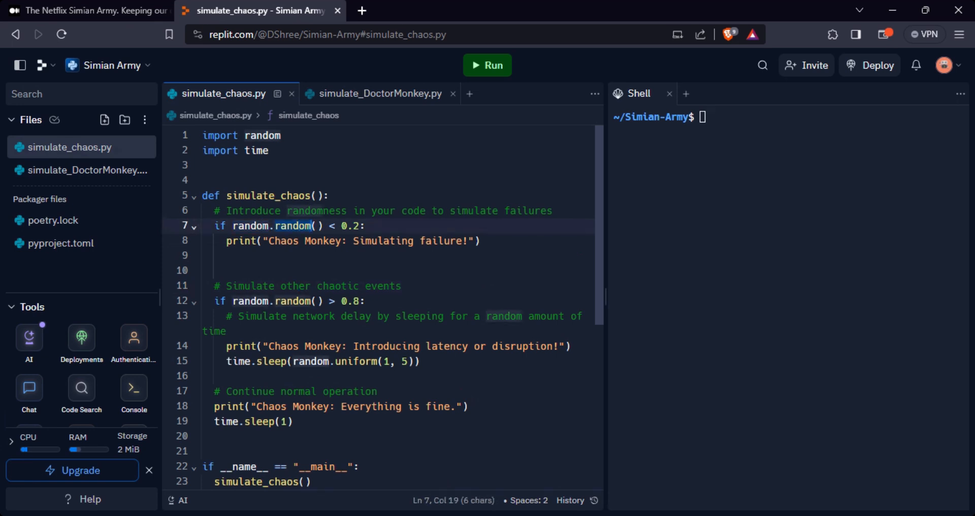
pyautogui.click(280, 225)
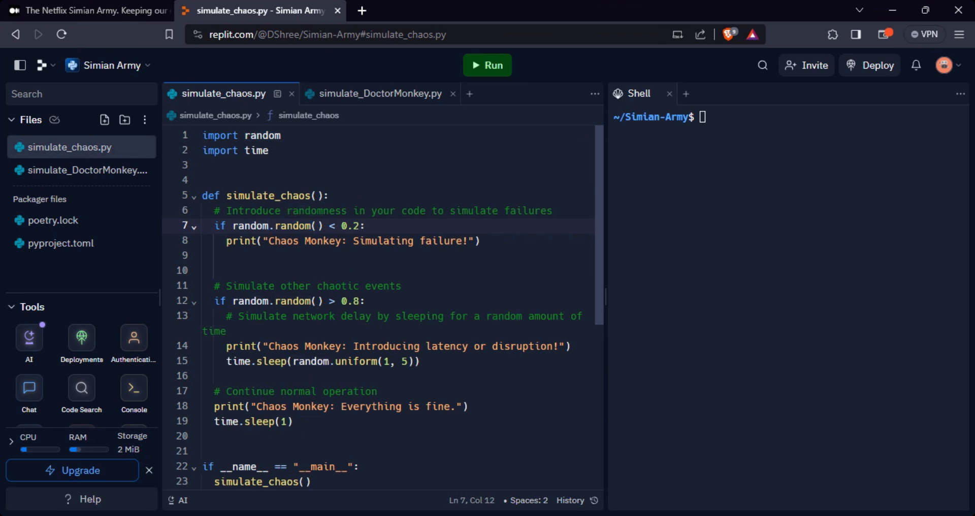
pyautogui.doubleClick(352, 226)
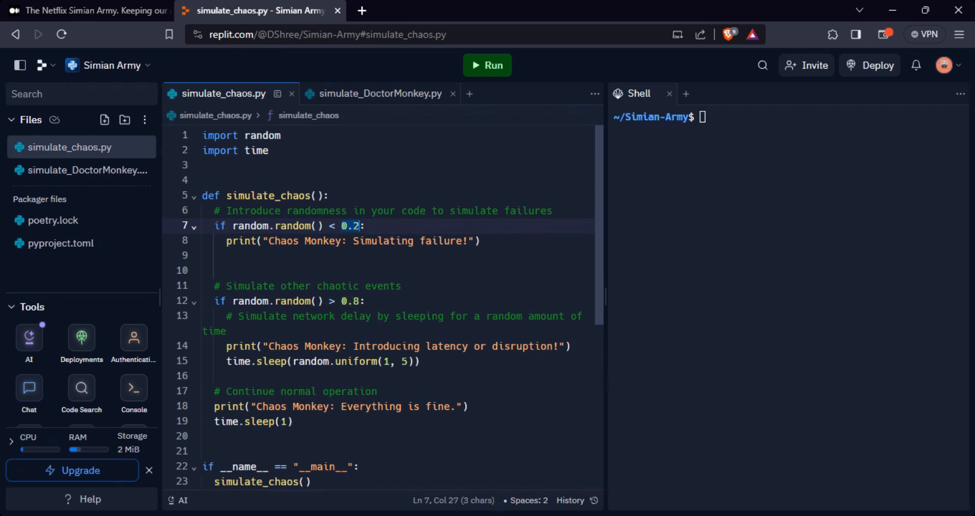
pyautogui.click(230, 255)
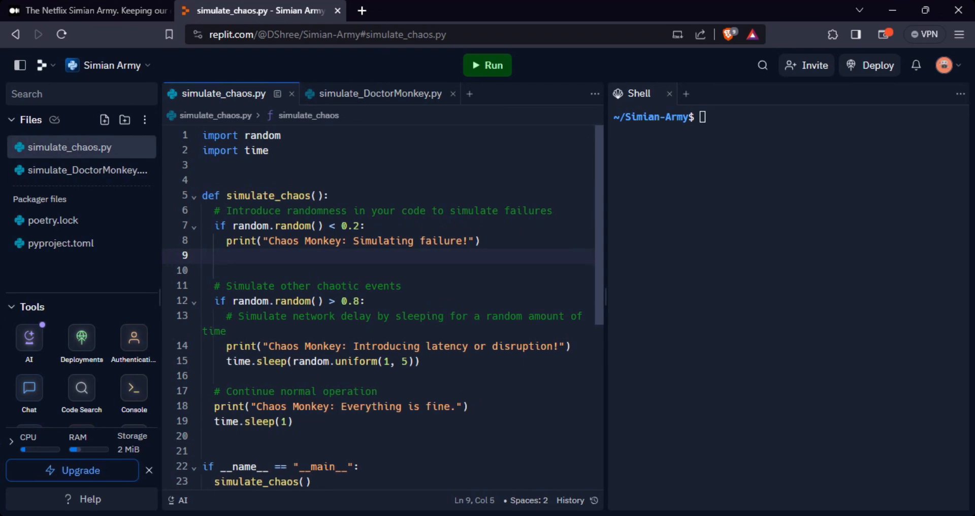
# Step: Add a commented #terminate_instance line on line 9, then review lines 14 and 7
pyautogui.write('termin')
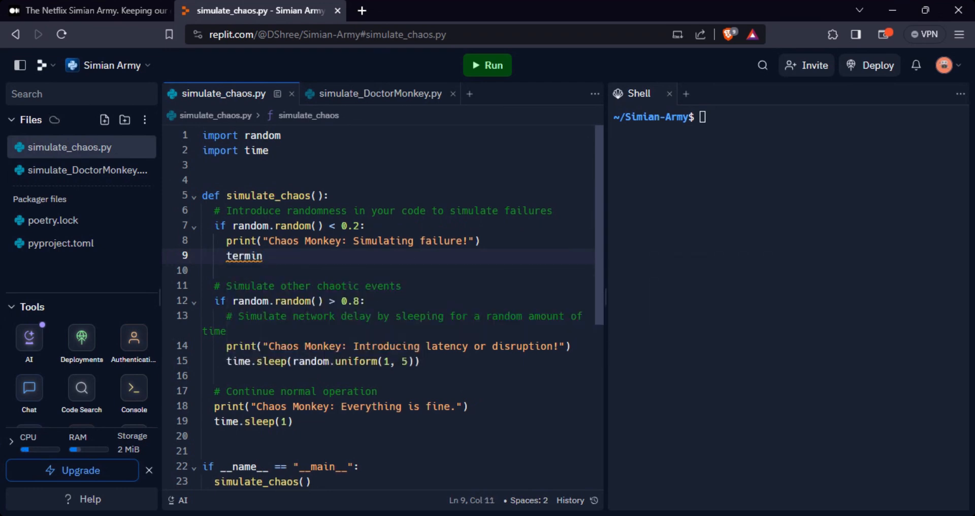
pyautogui.write('ate')
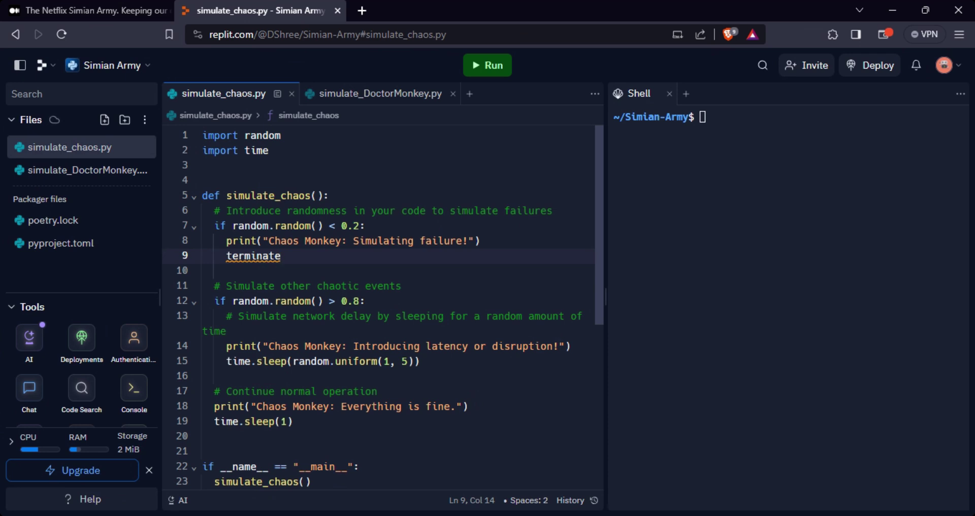
pyautogui.write('_instanc')
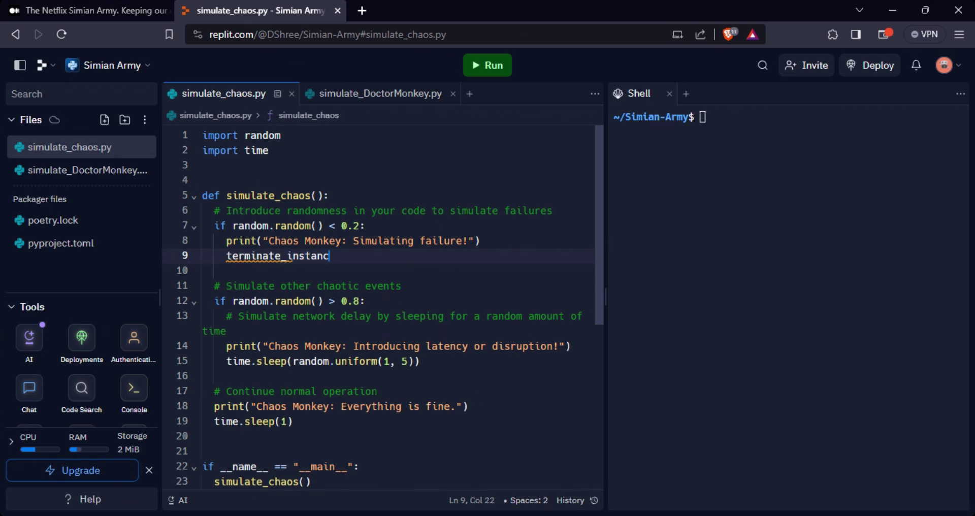
pyautogui.write('e')
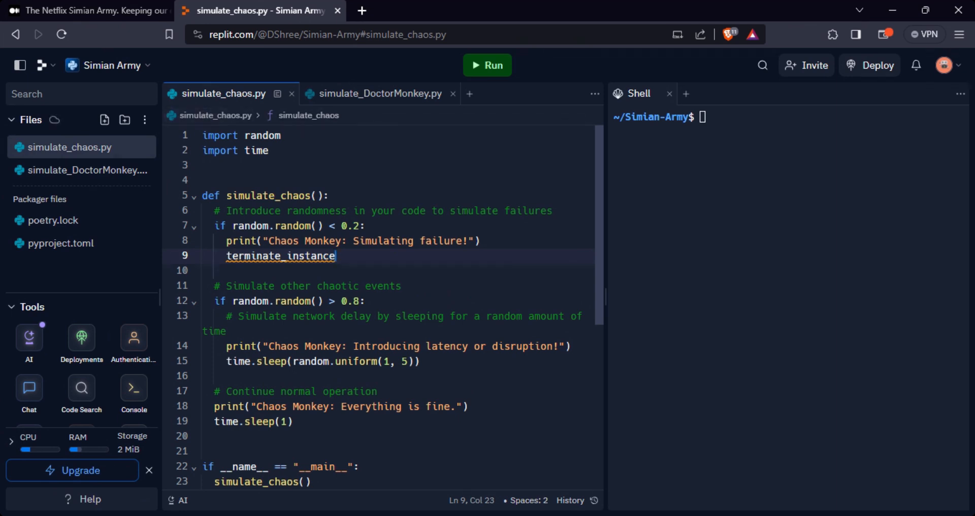
pyautogui.moveTo(280, 256)
pyautogui.write('#')
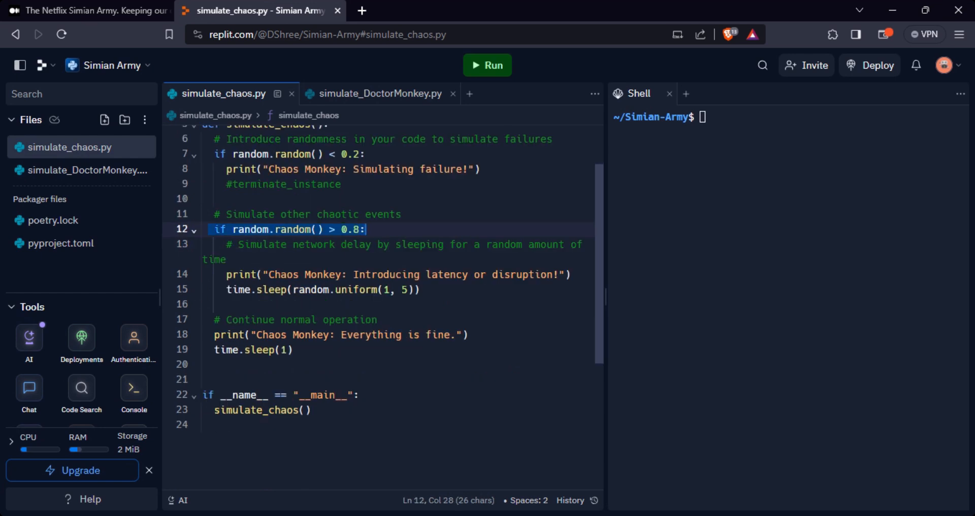
pyautogui.click(316, 228)
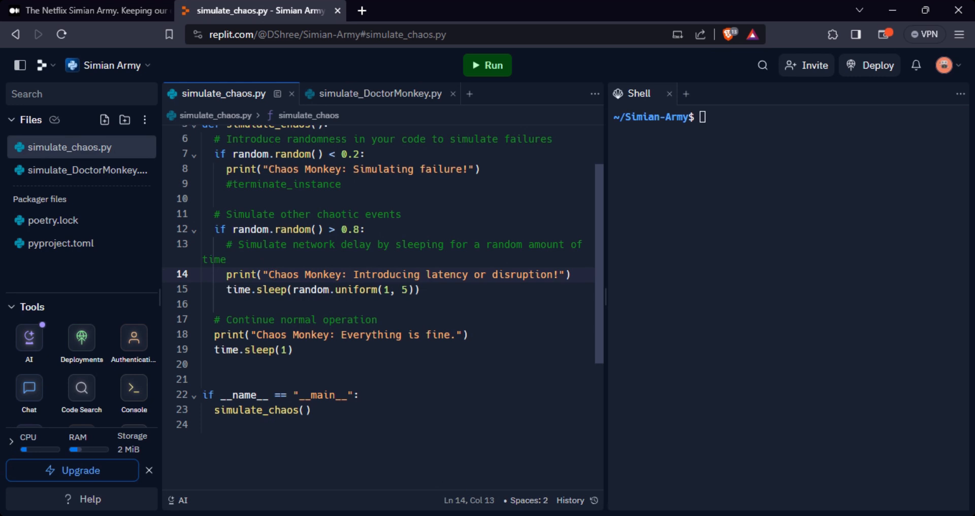
pyautogui.click(228, 259)
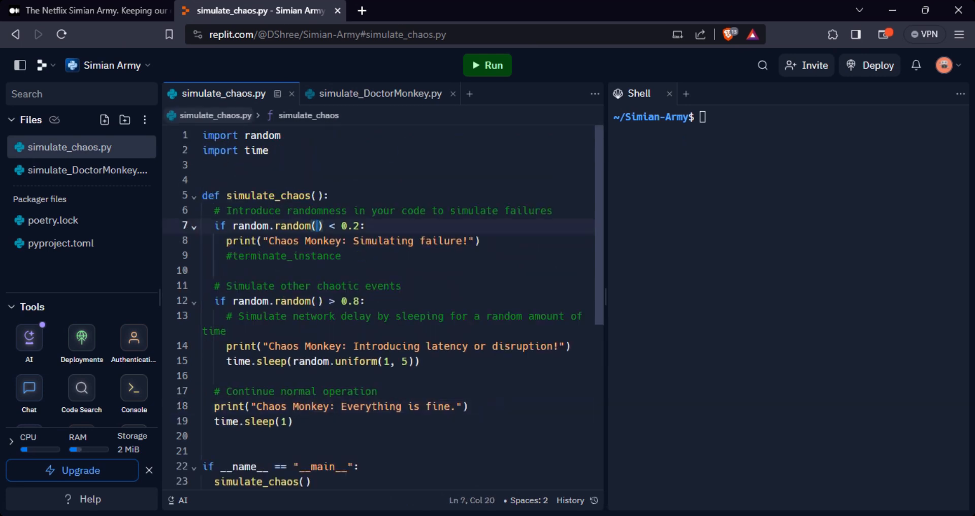
# Step: Run python3 simulate_chaos.py in the Shell, then rerun it three more times
pyautogui.write('python3')
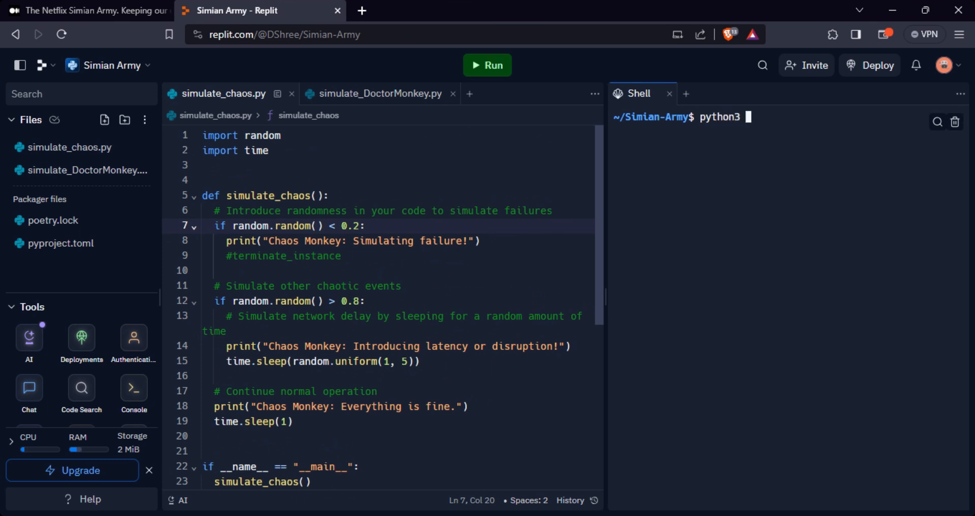
pyautogui.write('simulate_cha')
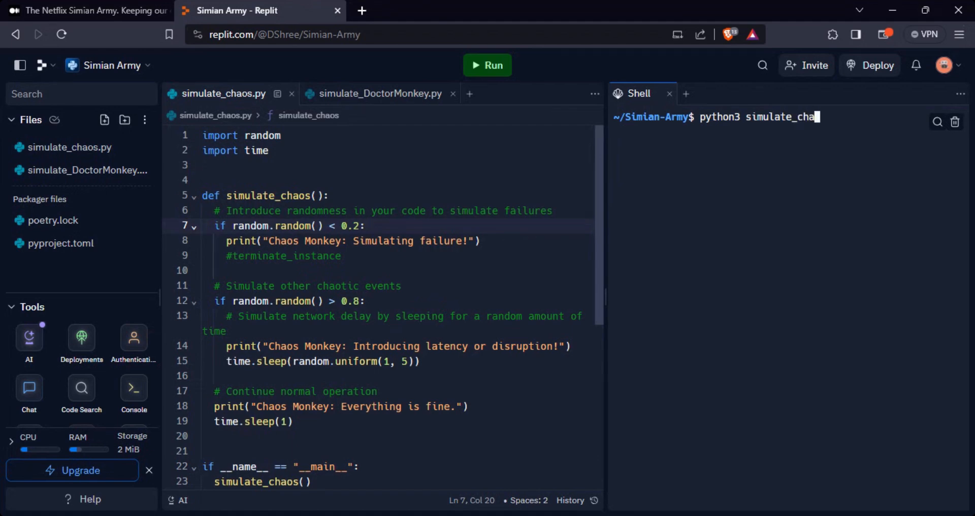
pyautogui.write('os.py')
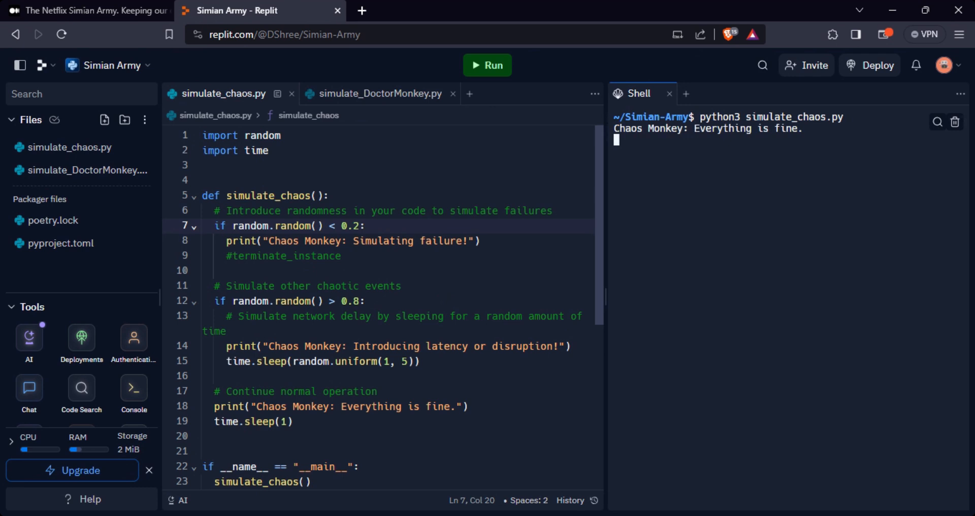
pyautogui.press('Return')
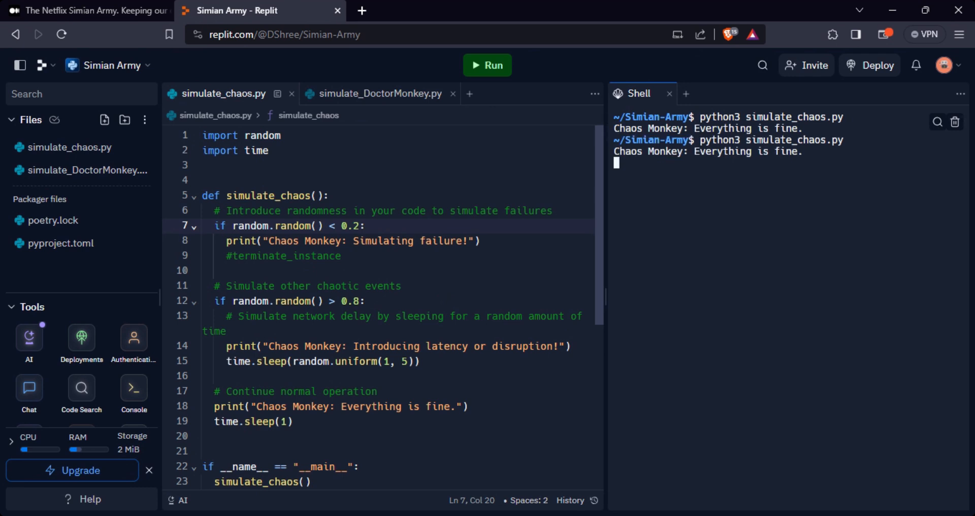
pyautogui.click(487, 64)
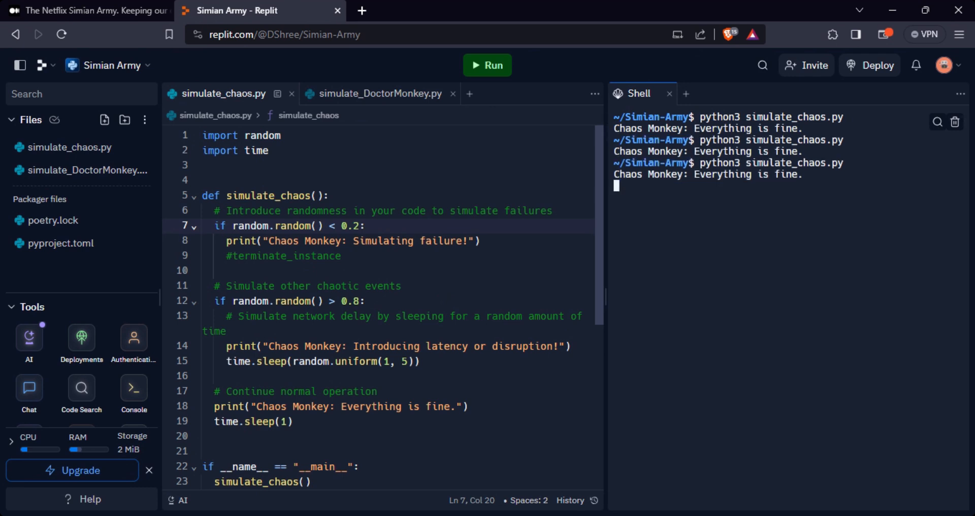
pyautogui.click(487, 64)
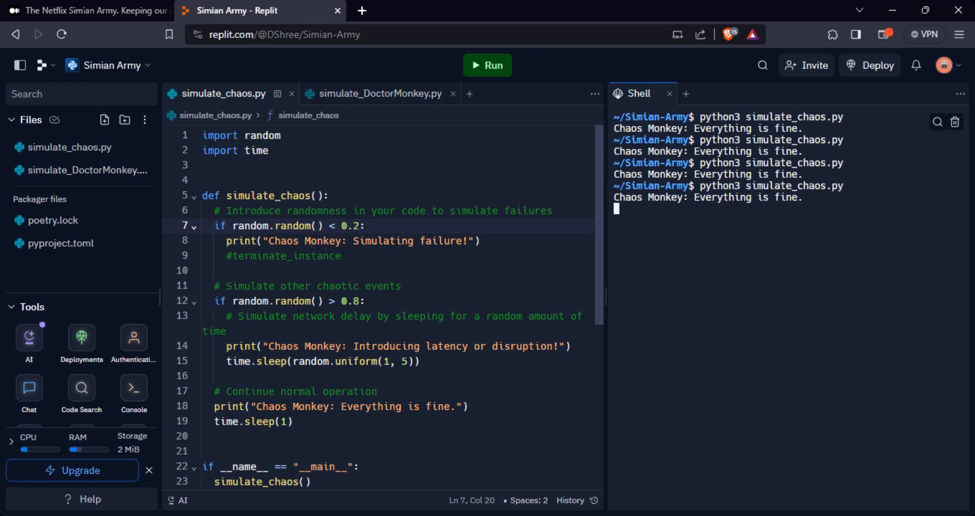
pyautogui.click(487, 65)
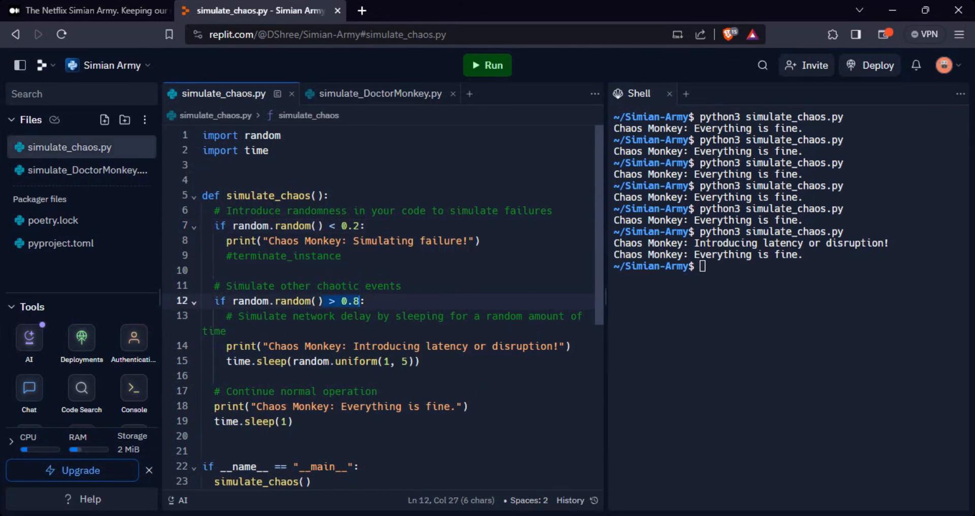
# Step: Highlight the latency condition and network delay comment, then rerun simulate_chaos.py twice
pyautogui.click(217, 300)
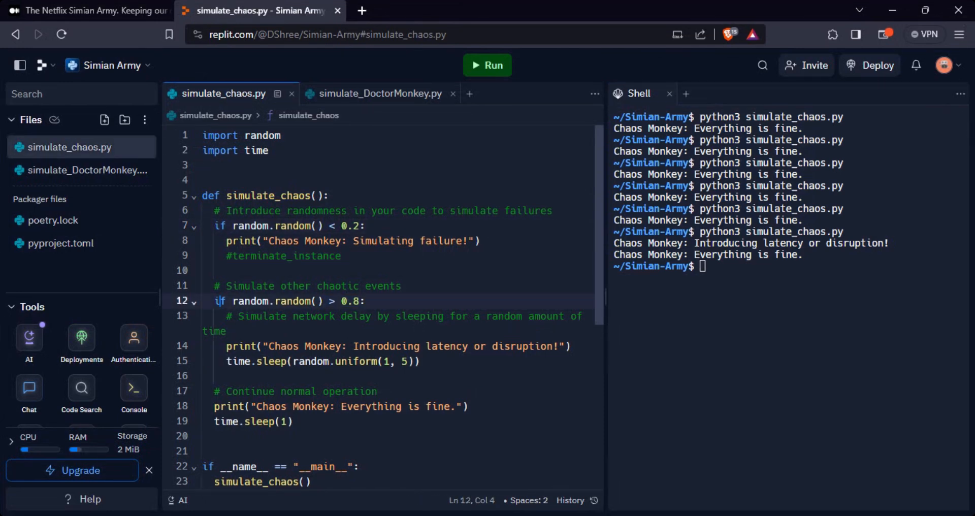
pyautogui.moveTo(218, 301); pyautogui.dragTo(420, 361)
pyautogui.write('python3 simulate_chaos.py')
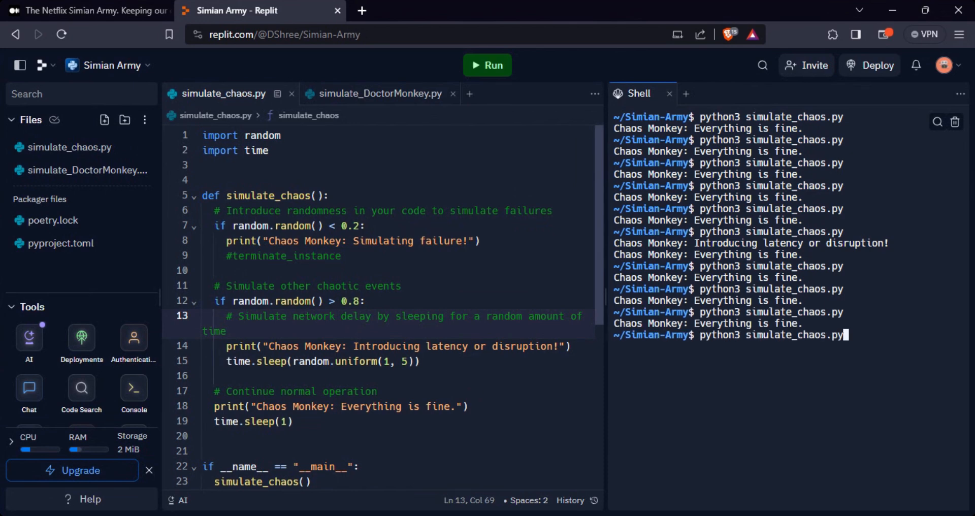
pyautogui.press('Return')
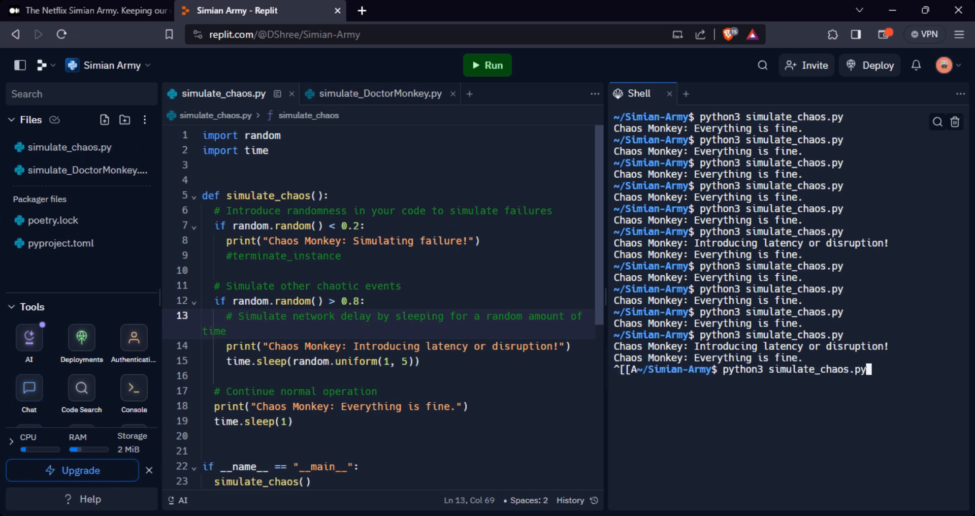
pyautogui.press('Return')
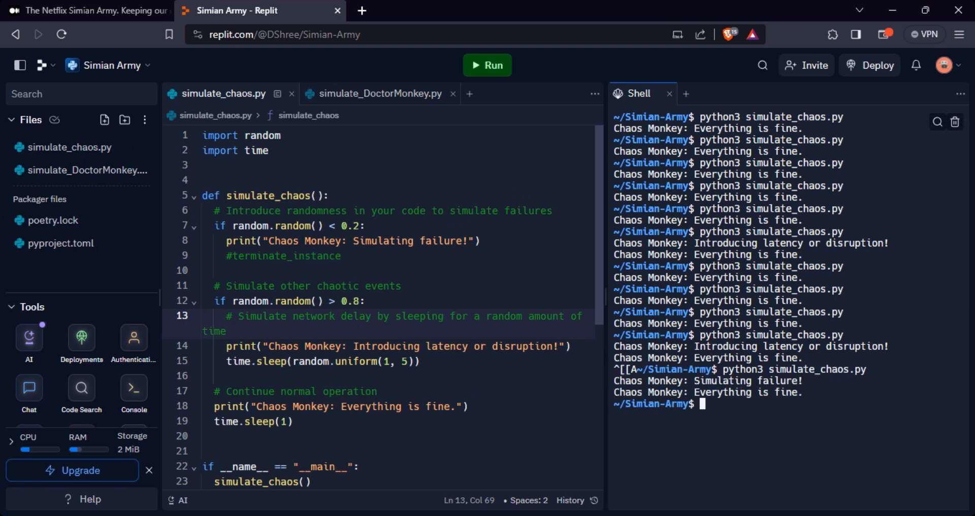
# Step: Point out the other-events comment and closing sleep call, then open simulate_DoctorMonkey.py
pyautogui.click(402, 286)
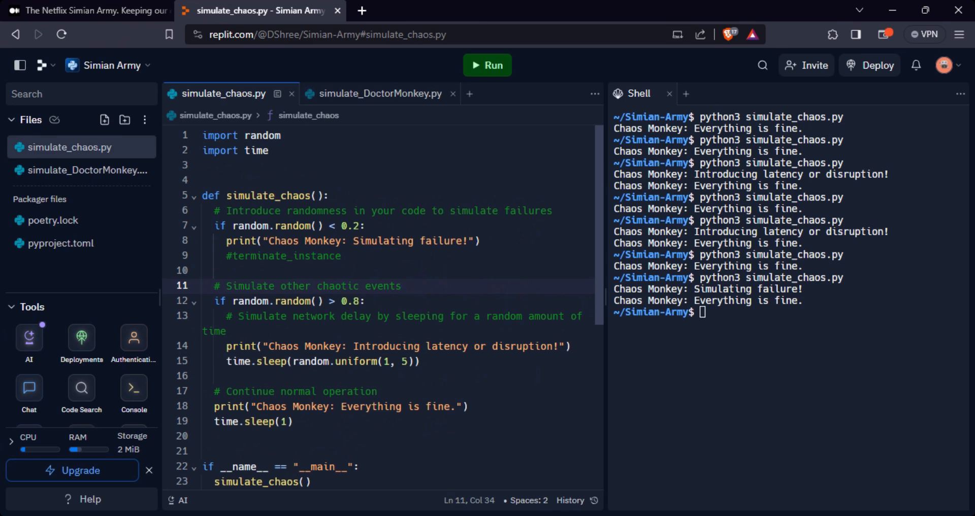
pyautogui.click(293, 421)
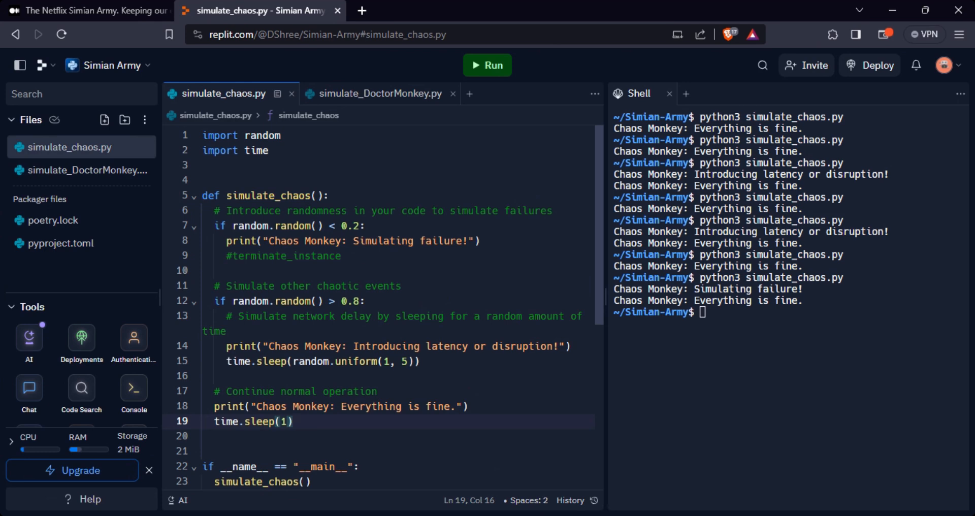
pyautogui.click(366, 93)
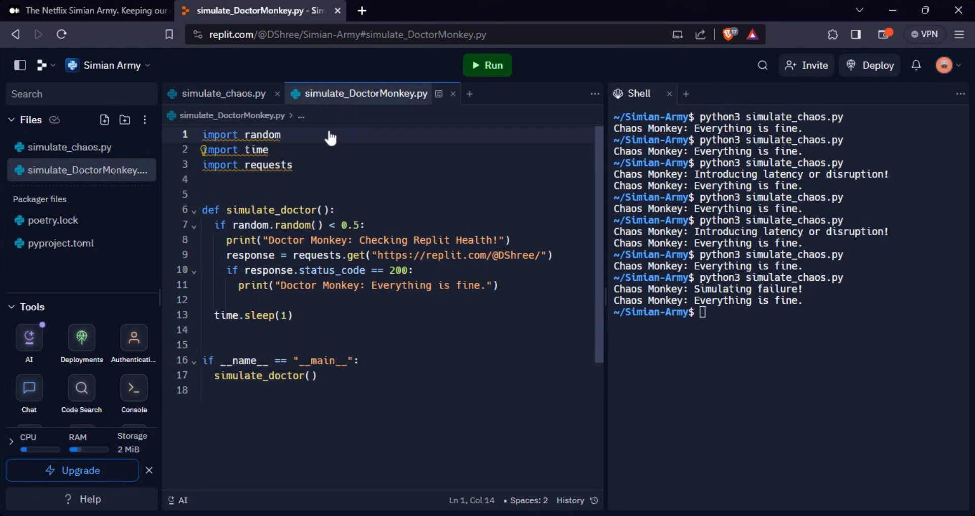
# Step: Point out the requests import, then clear the Shell with 'clear'
pyautogui.click(294, 165)
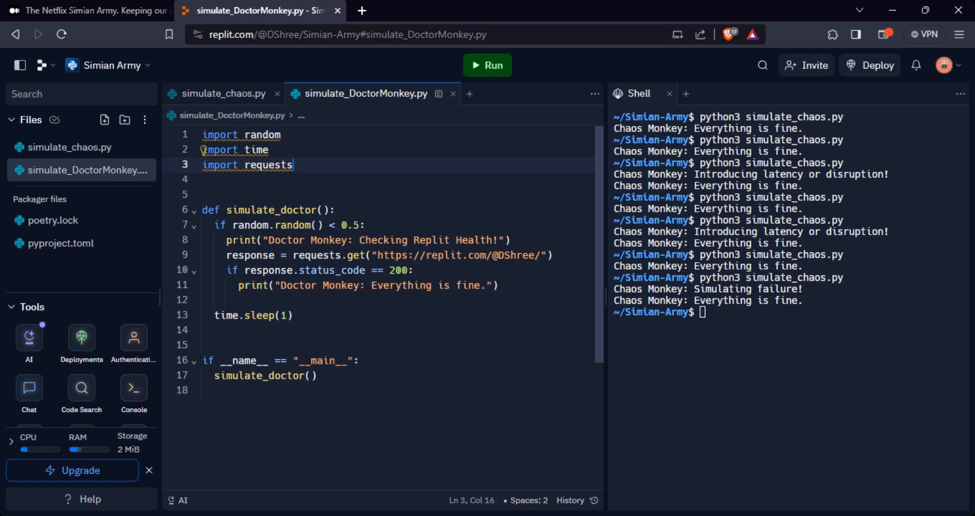
pyautogui.write('cl')
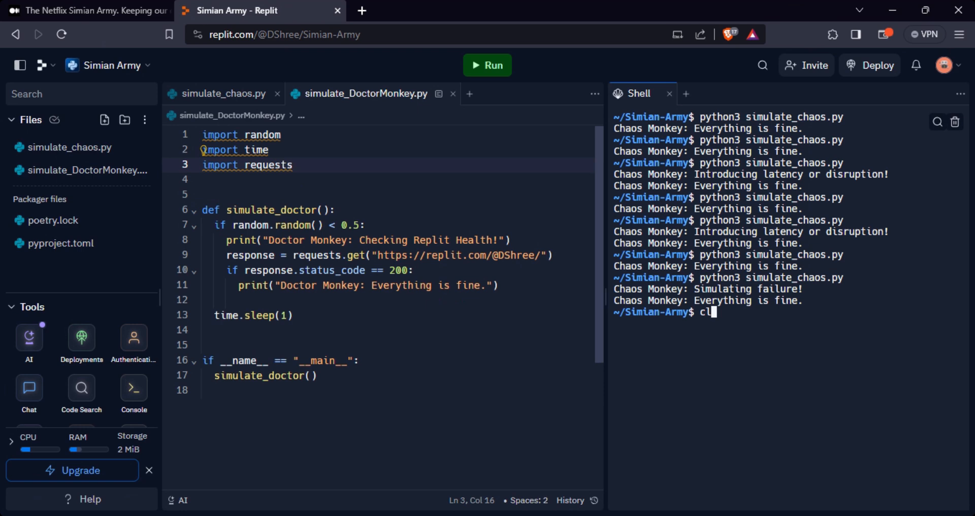
pyautogui.write('ear')
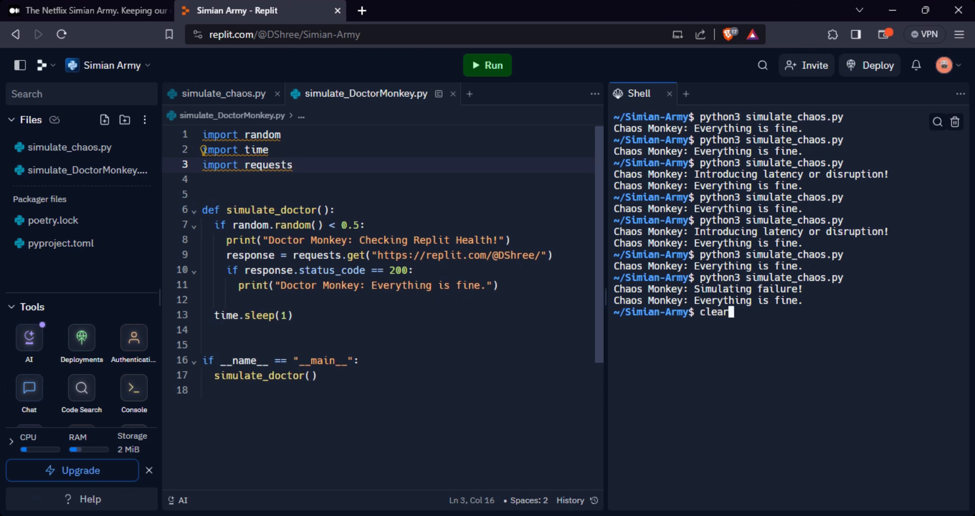
pyautogui.press('Return')
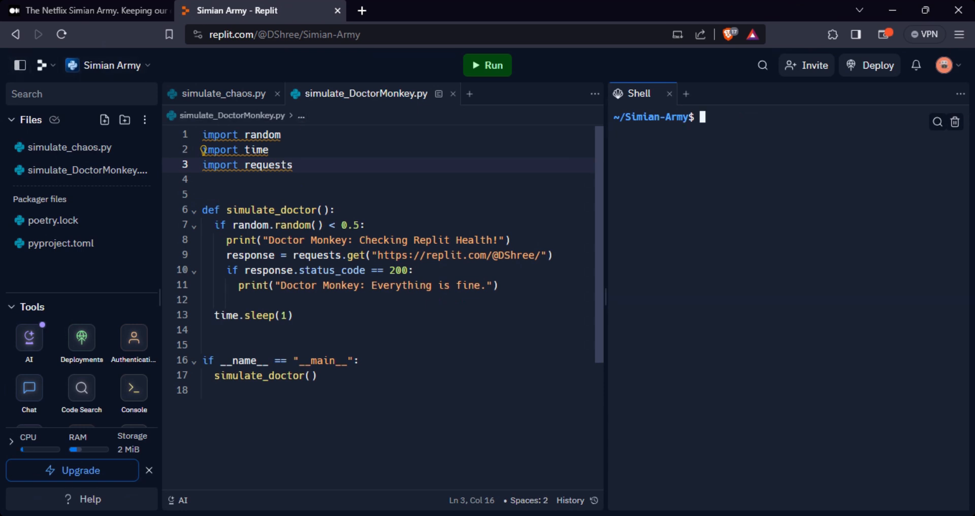
pyautogui.click(294, 241)
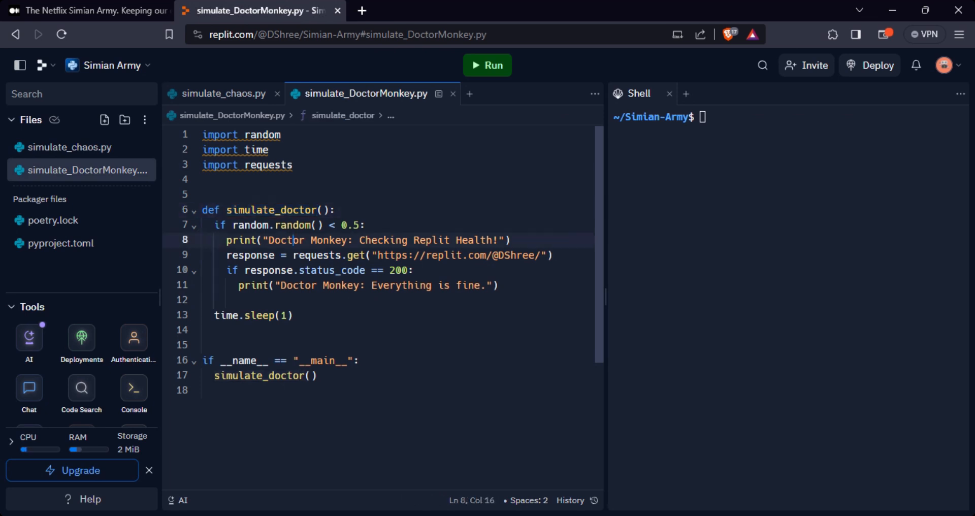
pyautogui.doubleClick(252, 225)
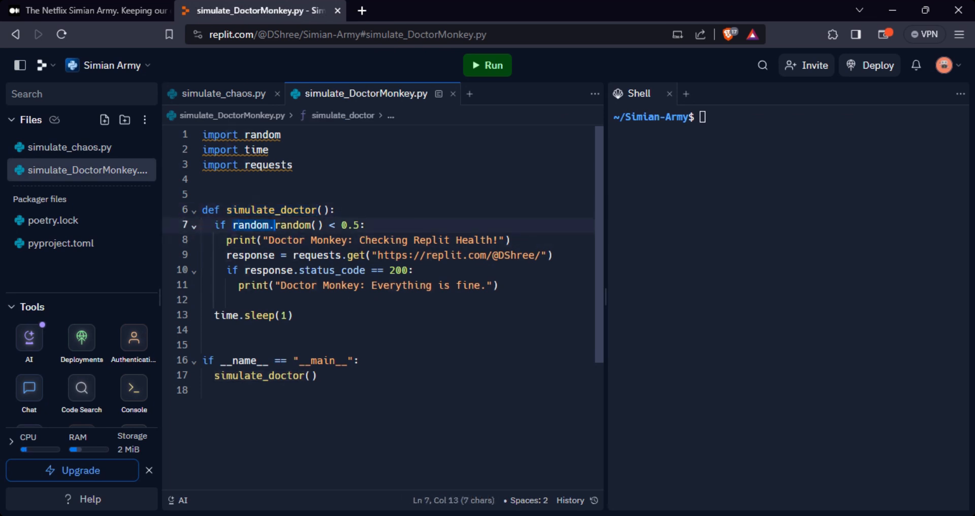
pyautogui.doubleClick(294, 225)
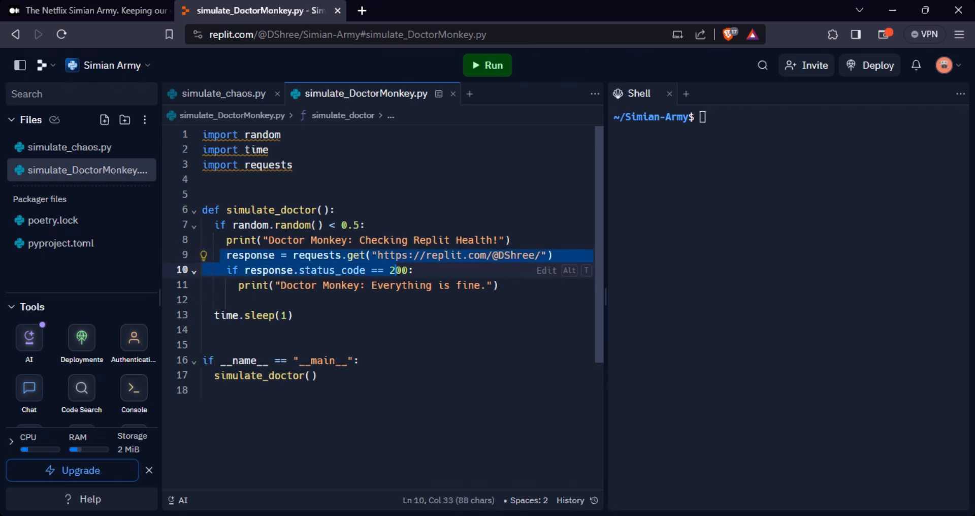
pyautogui.click(310, 240)
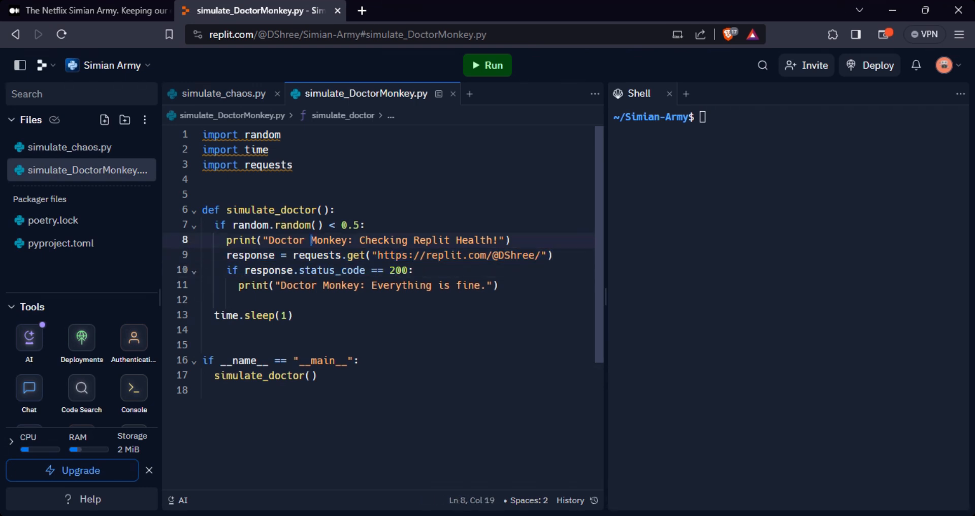
pyautogui.doubleClick(397, 269)
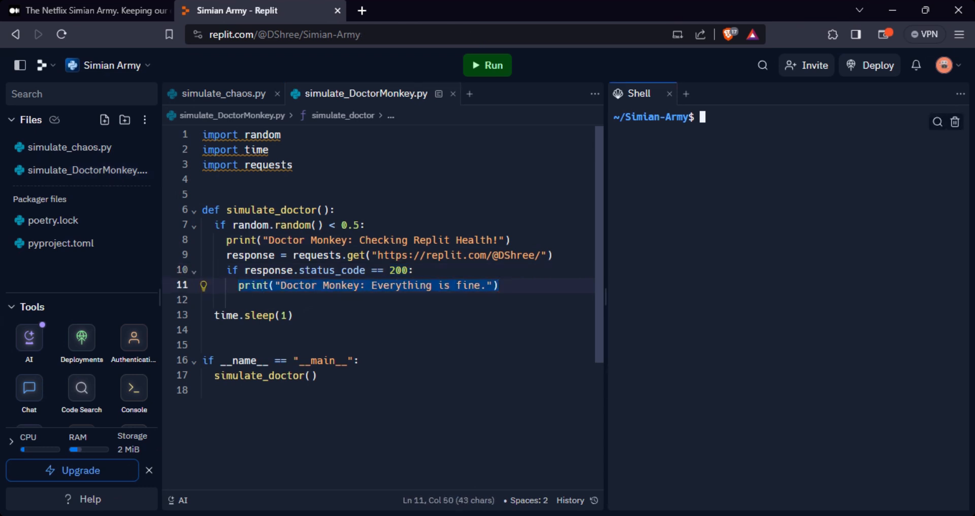
# Step: Run python3 simulate_DoctorMonkey.py in the Shell
pyautogui.write('pytho')
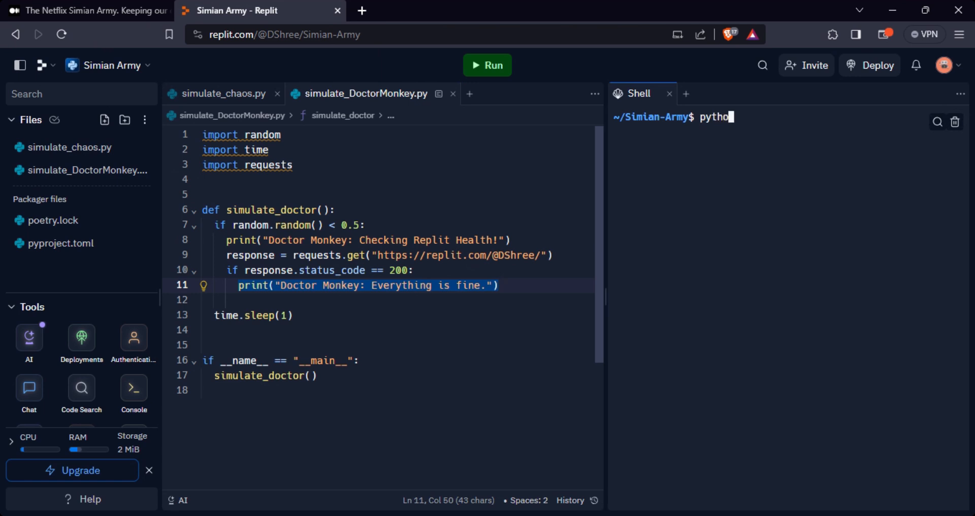
pyautogui.write('n3 s')
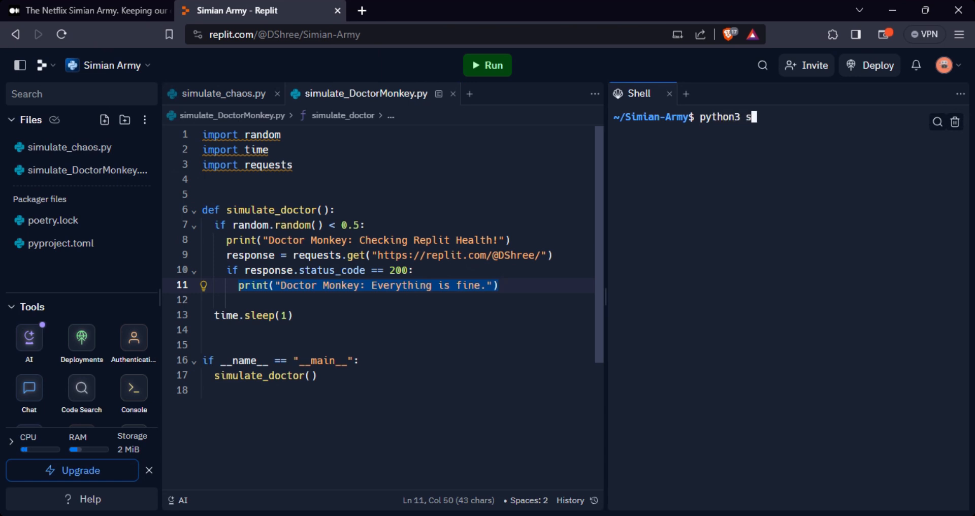
pyautogui.write('imulate')
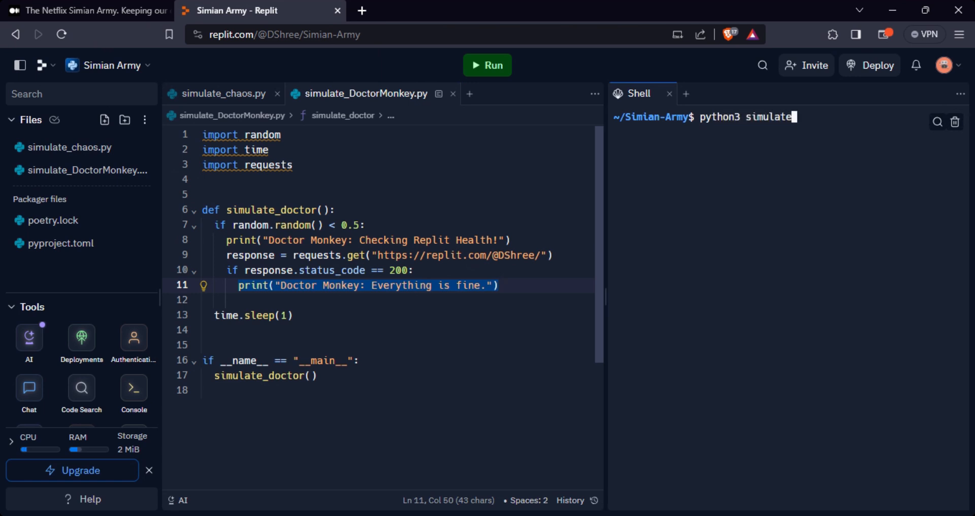
pyautogui.write('_D')
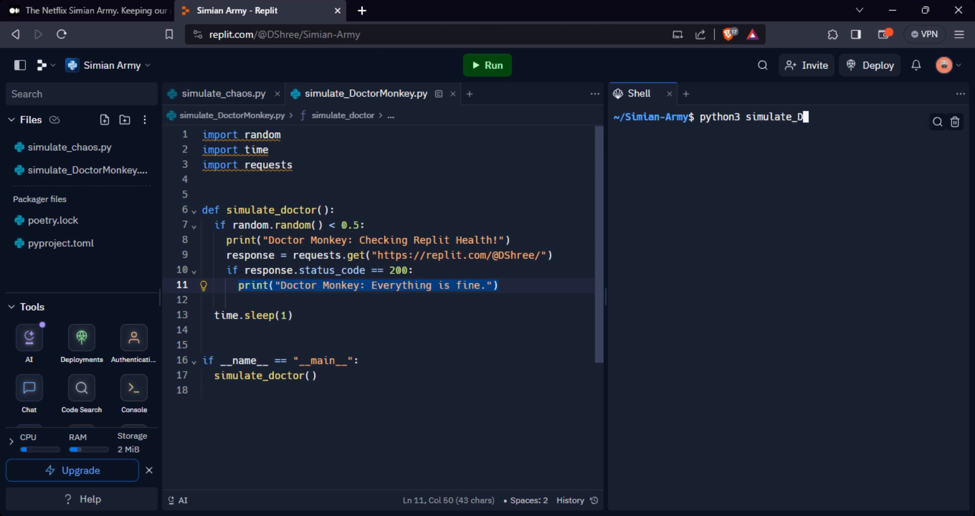
pyautogui.write('octorMonkey.py')
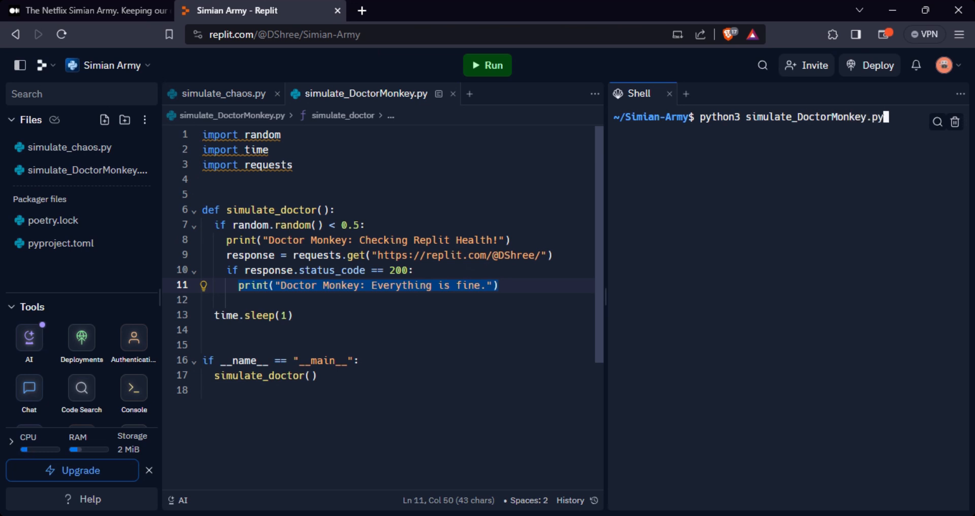
pyautogui.press('Return')
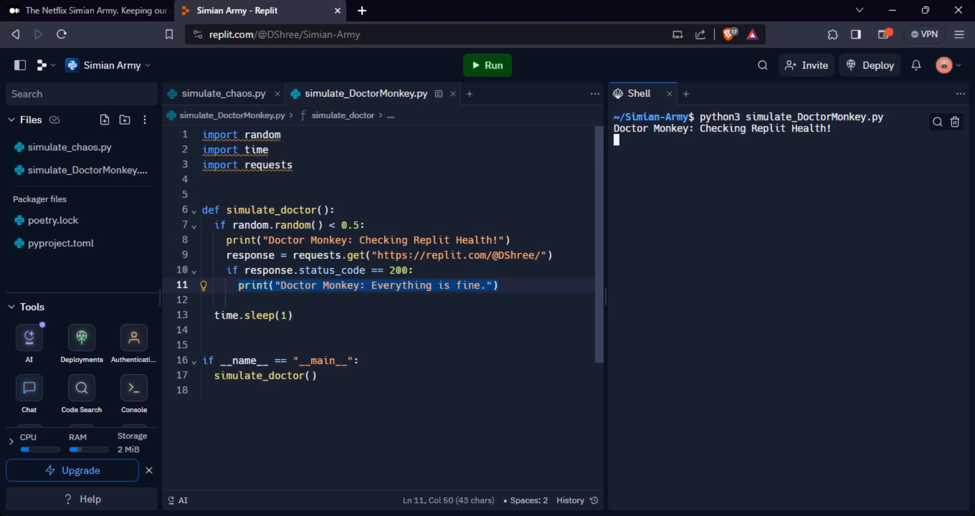